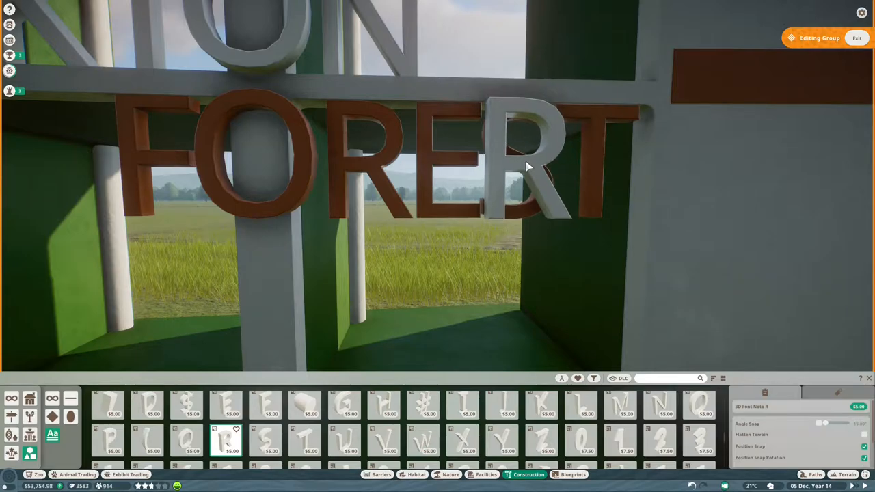
Place a tall brown cylindrical pillar inside the dirt-outlined grassland plot
left_click(519, 164)
type("plaster")
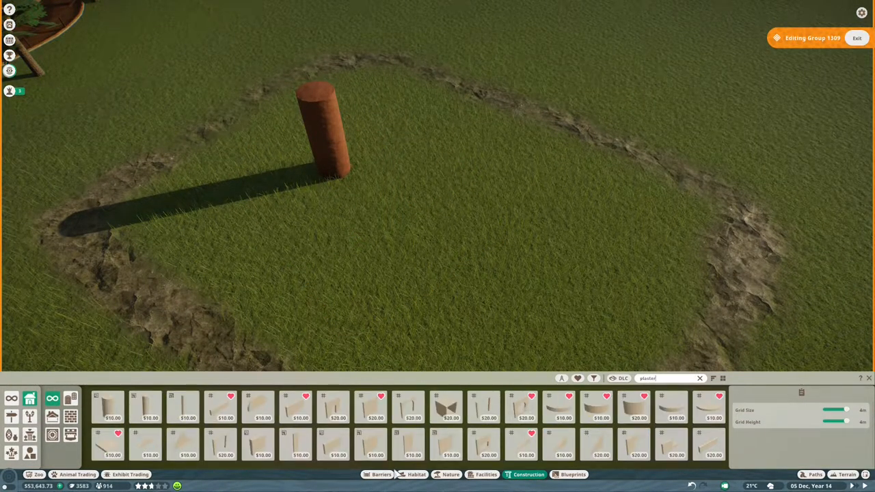
Place a flat wall panel beside the pillar and confirm its position to start the round enclosure
left_click(369, 444)
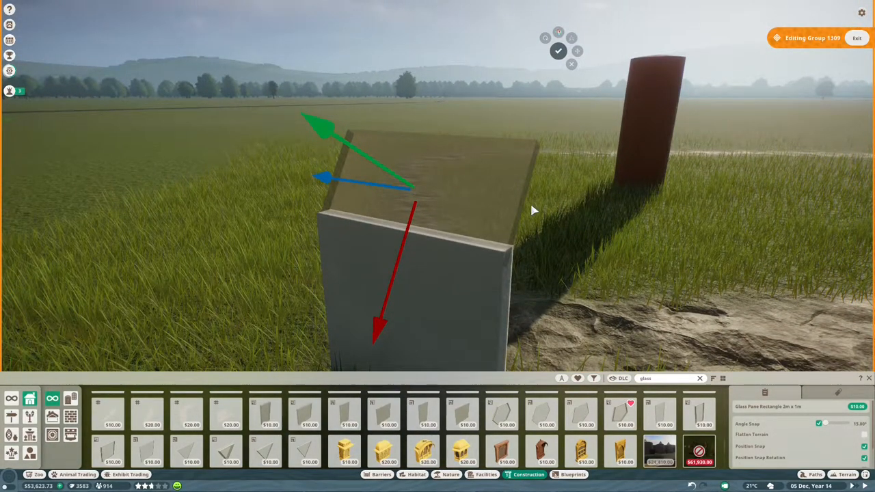
mouse_move(266, 413)
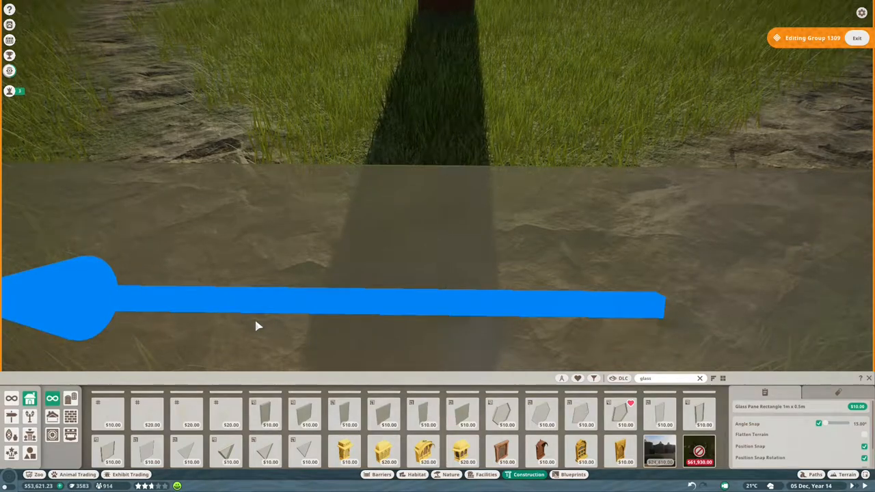
left_click(856, 38)
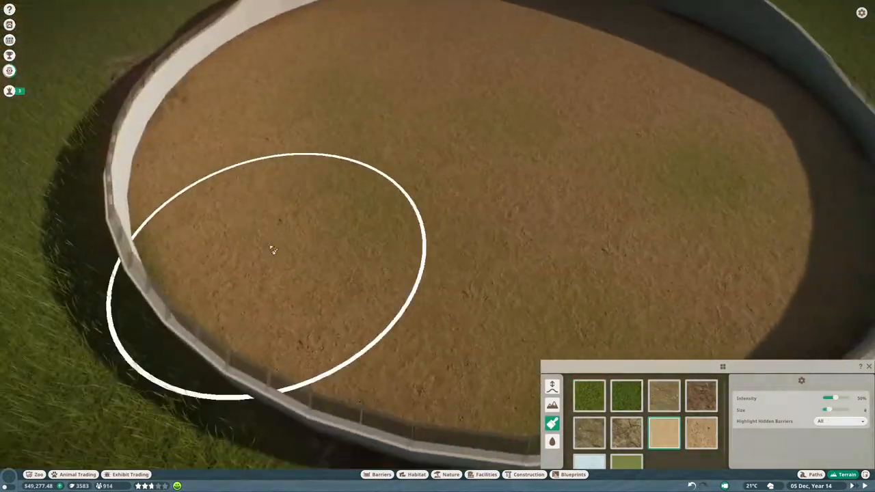
Paint sandy ground, raise a small mound beneath the letter T and cover it in dry earth
left_click(553, 405)
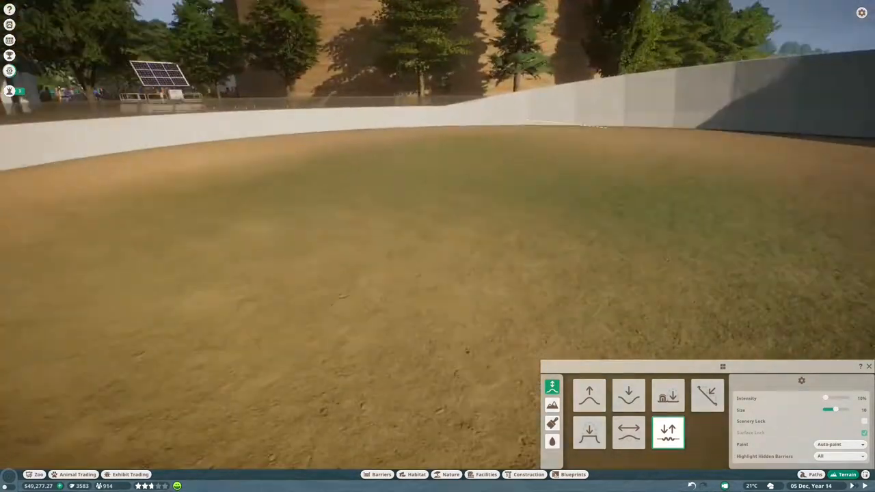
left_click(527, 474)
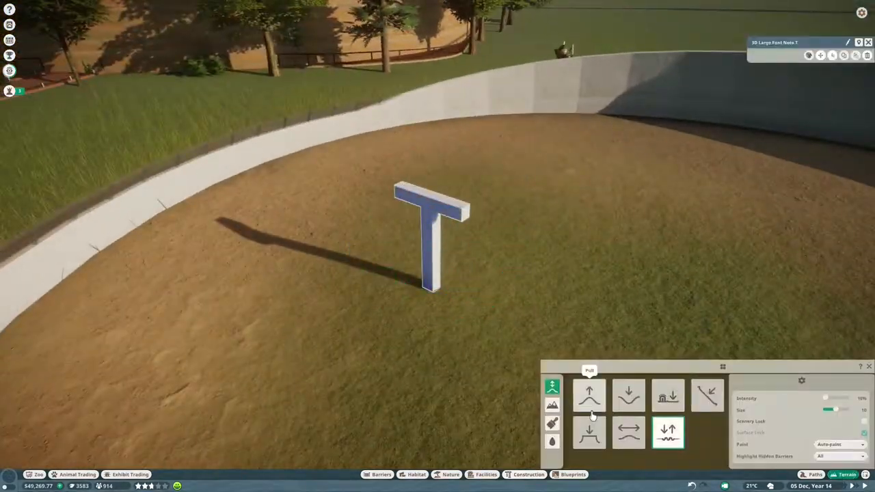
left_click(588, 395)
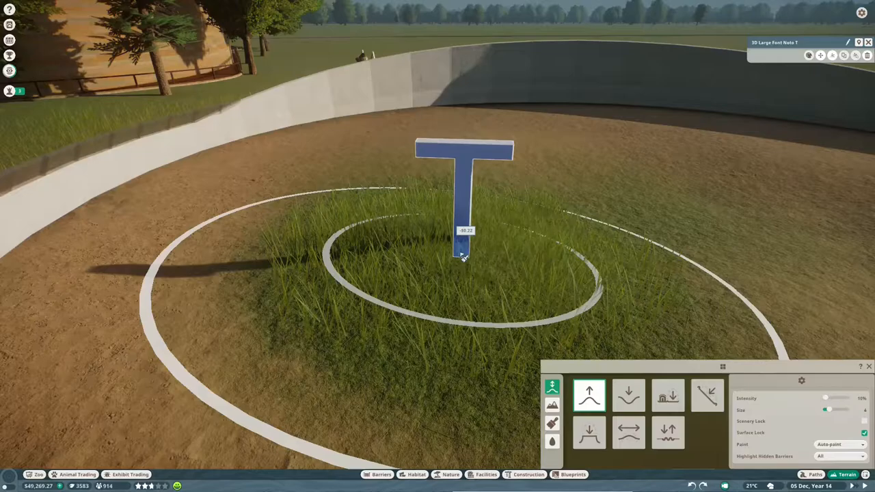
left_click(553, 424)
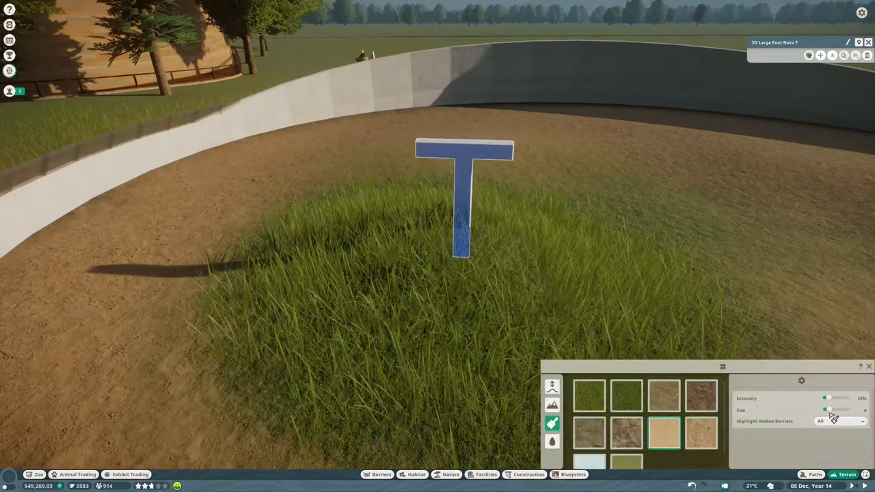
left_click(626, 432)
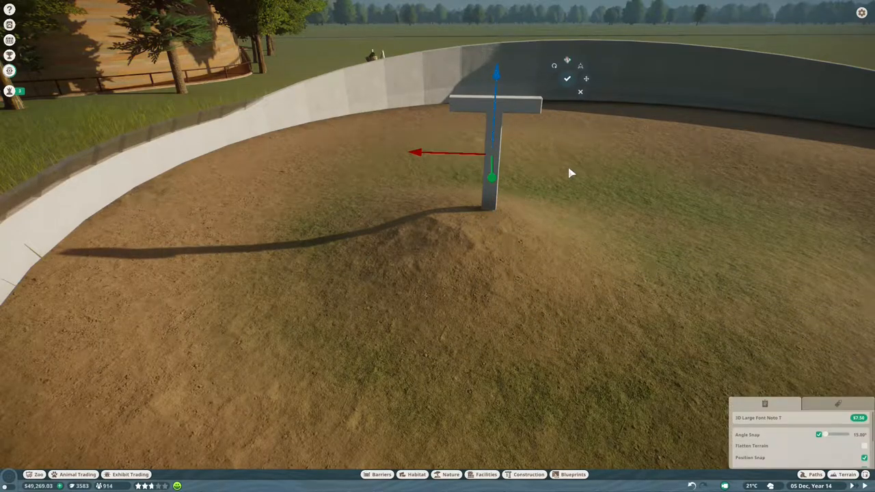
Place the T and K letters of TEKTON on the mound and recolour the lettering white
left_click(567, 78)
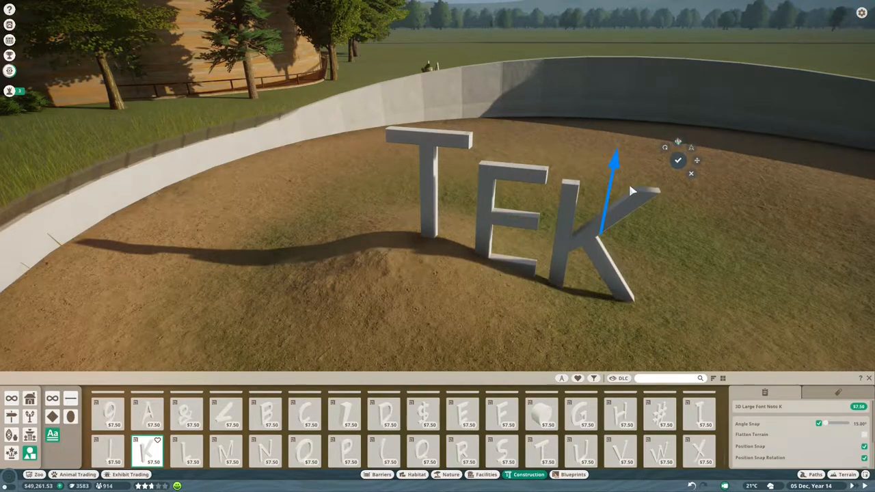
left_click(540, 451)
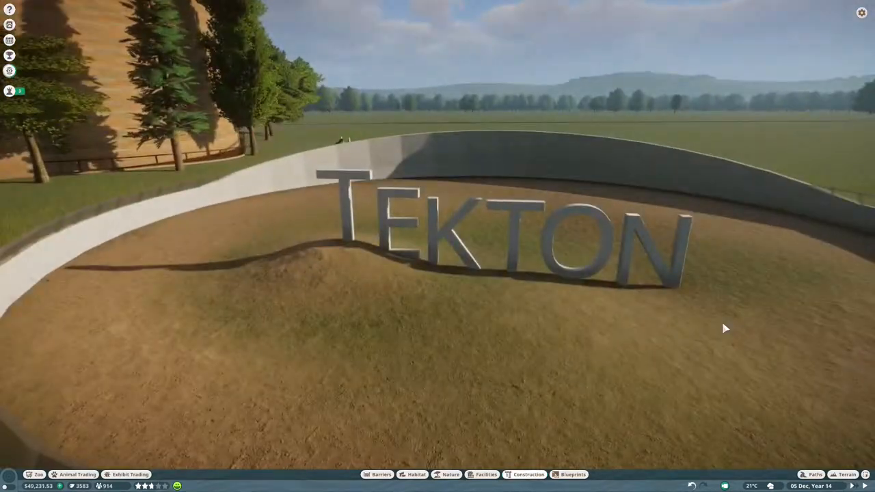
left_click(528, 475)
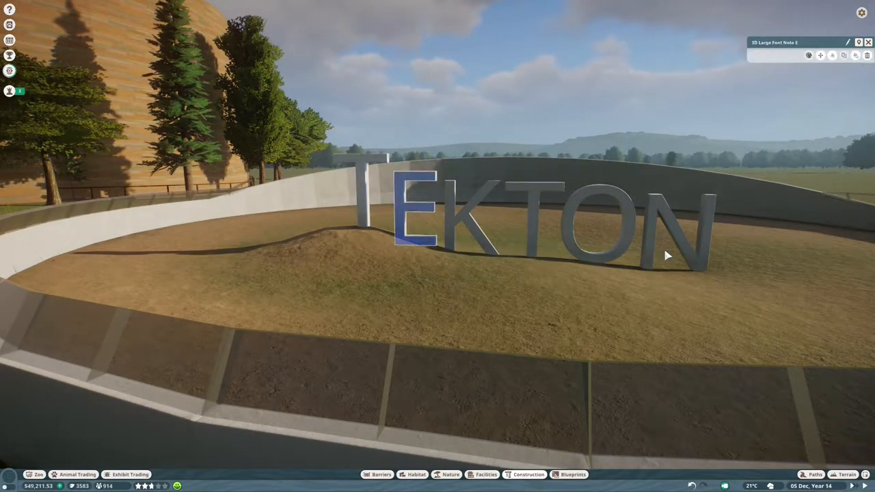
left_click(768, 55)
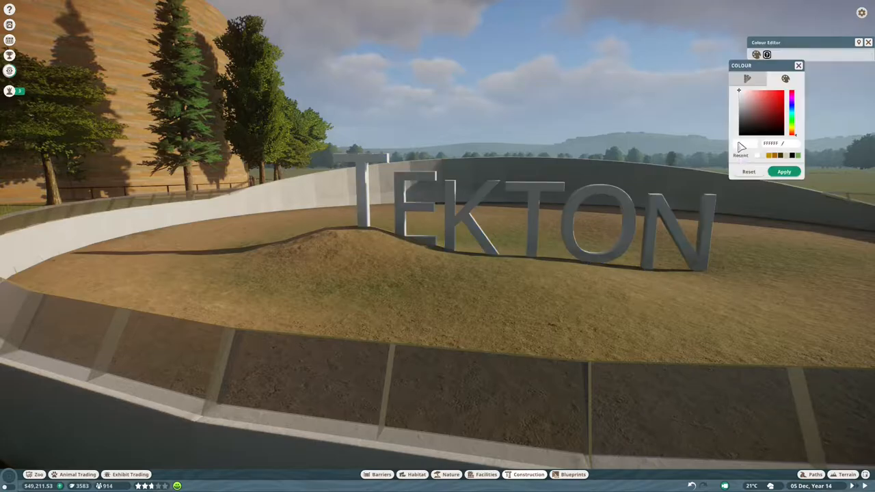
left_click(450, 475)
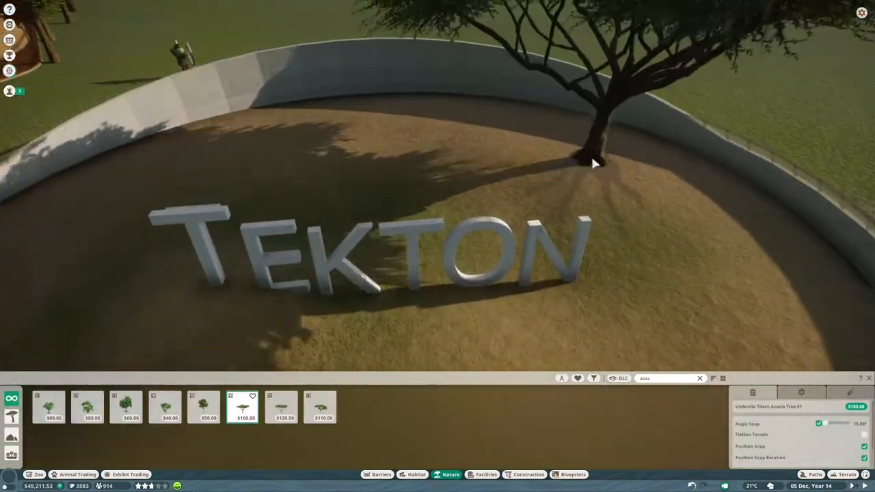
Plant an acacia tree behind the TEKTON lettering and pick a fallen branch to lay nearby
left_click(528, 474)
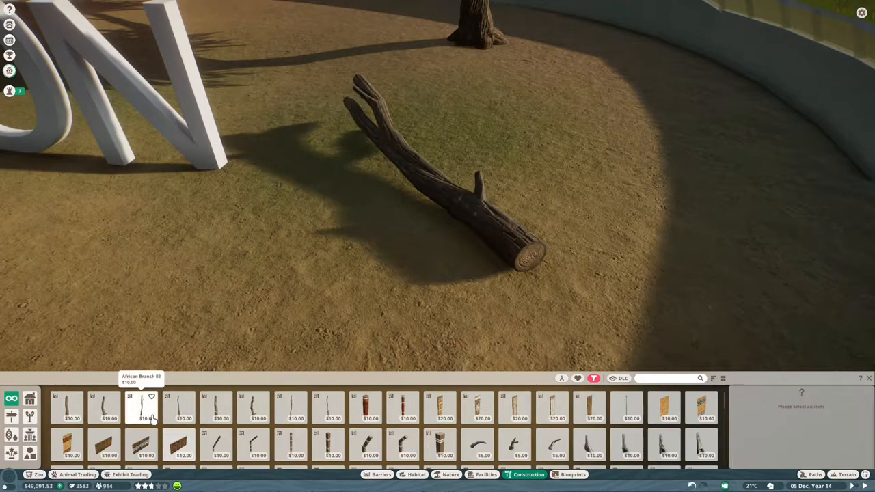
left_click(142, 408)
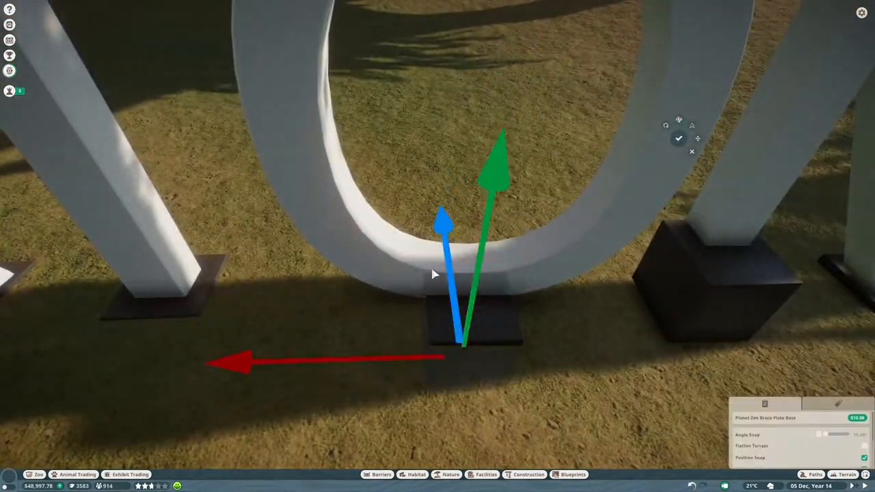
Nudge the dark base under the O, plant a shrub by the wall and choose a desert rock from Nature
left_click_drag(438, 273, 465, 308)
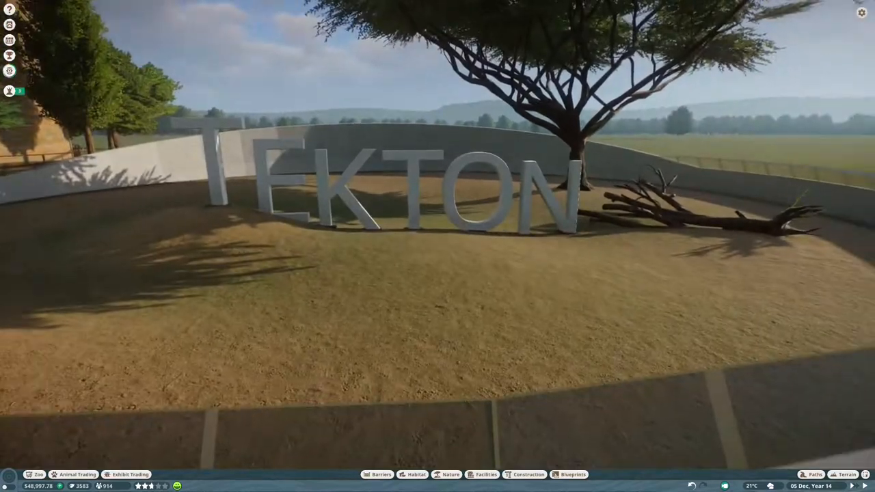
left_click(452, 474)
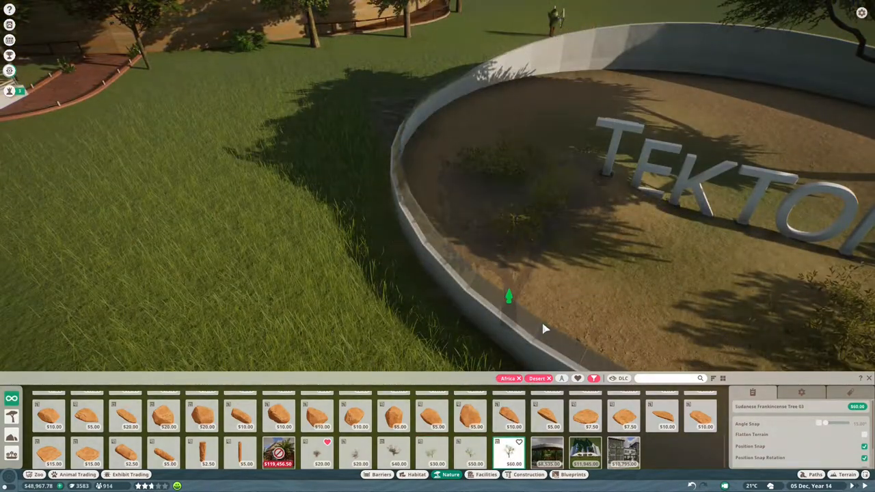
left_click(380, 474)
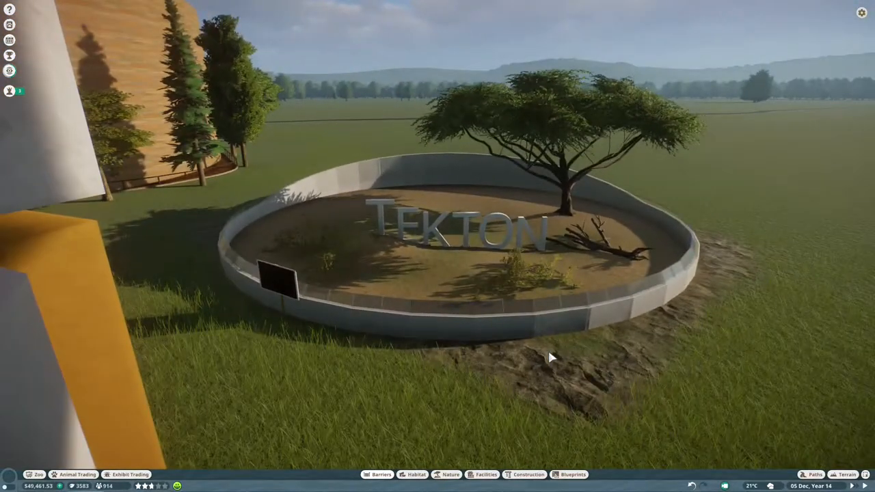
left_click(451, 474)
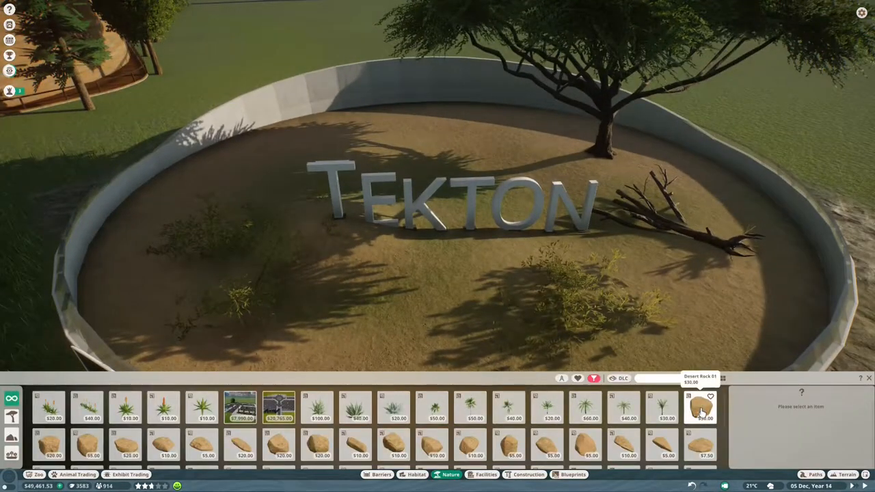
left_click(50, 445)
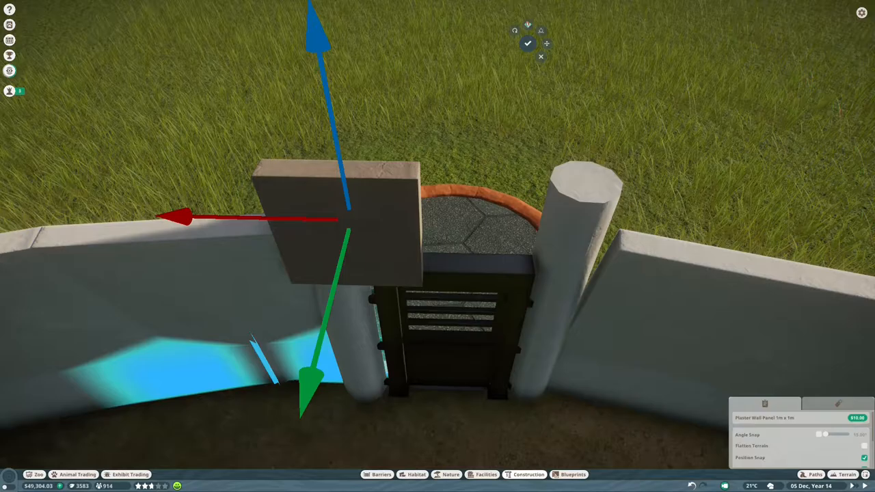
Set the flat stone wall slab in place on the enclosure wall beside the gate
left_click(528, 42)
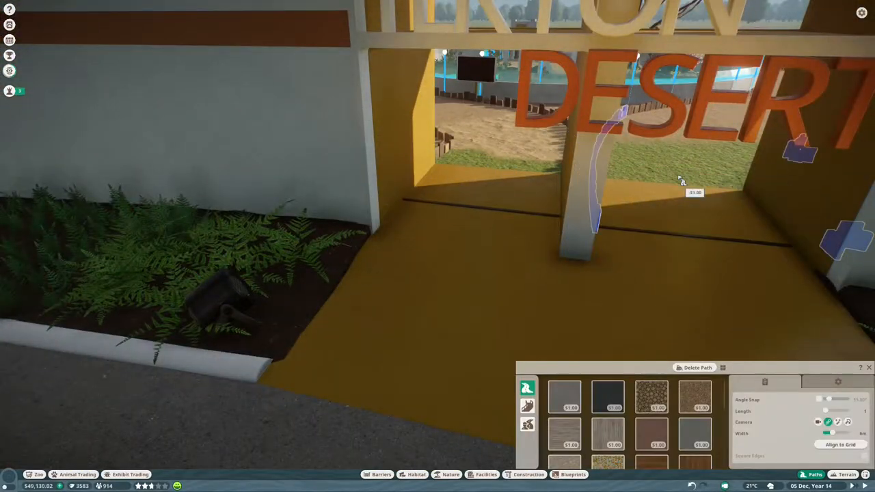
Draw a curved path through the entrance arch beneath the DESERT lettering
left_click(846, 474)
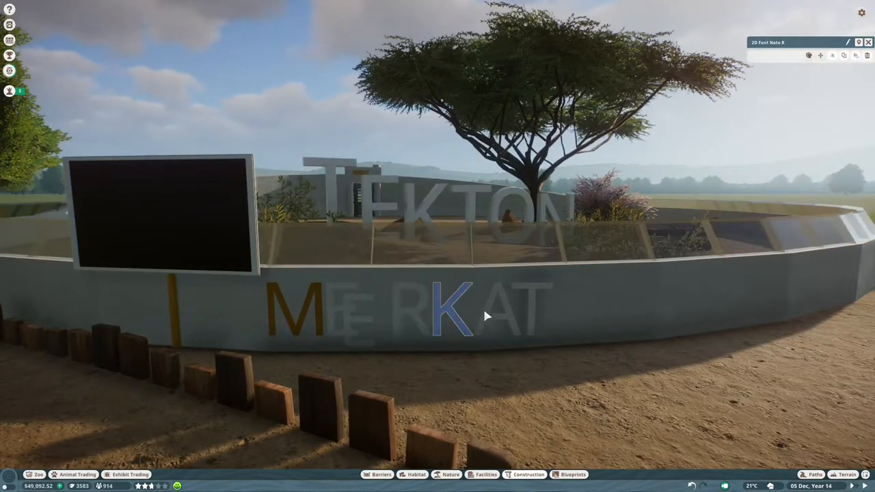
Select the K and A of MEERKAT and pick a replacement 3D letter to place
left_click(867, 41)
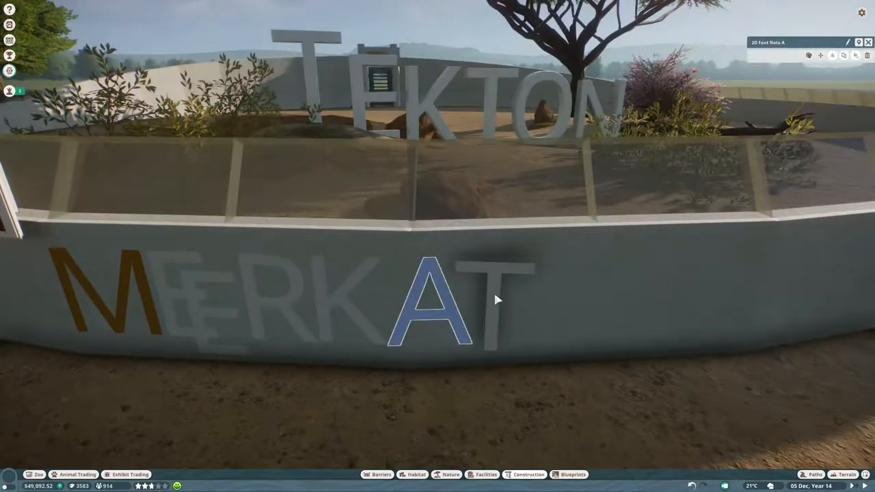
left_click(431, 301)
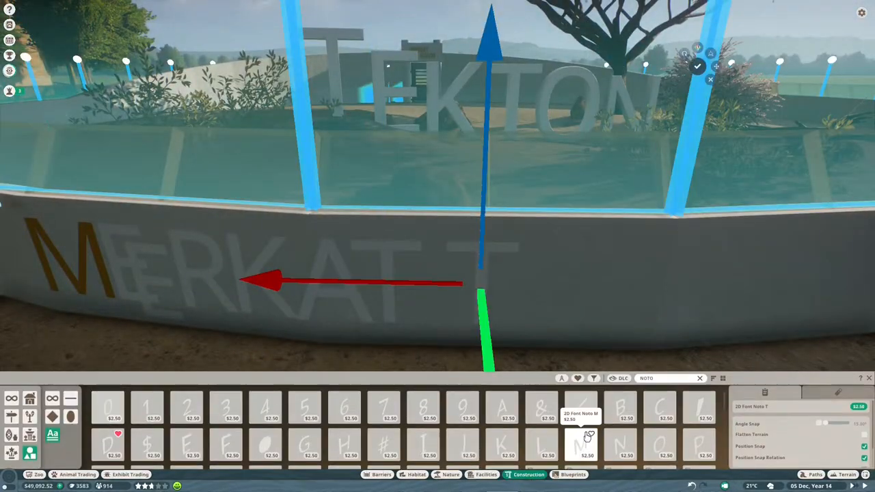
left_click(621, 445)
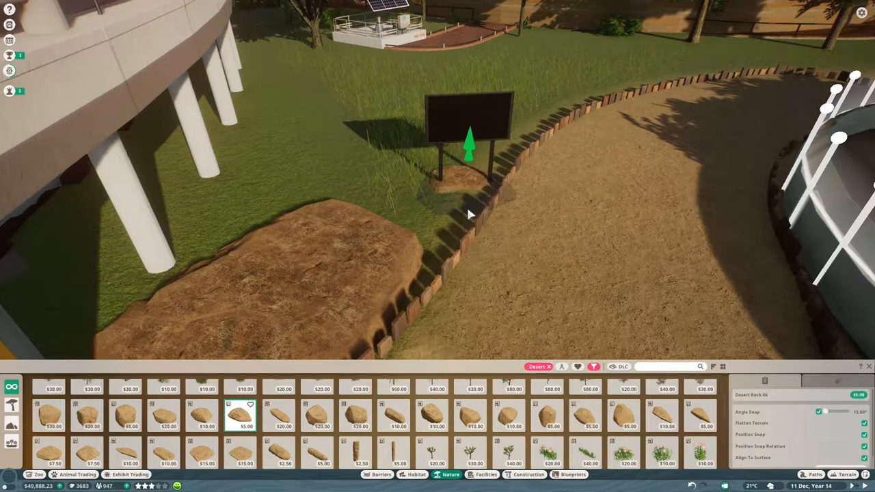
Choose a red desert rock for behind the sign and paint sandy ground along the enclosure wall
left_click(846, 475)
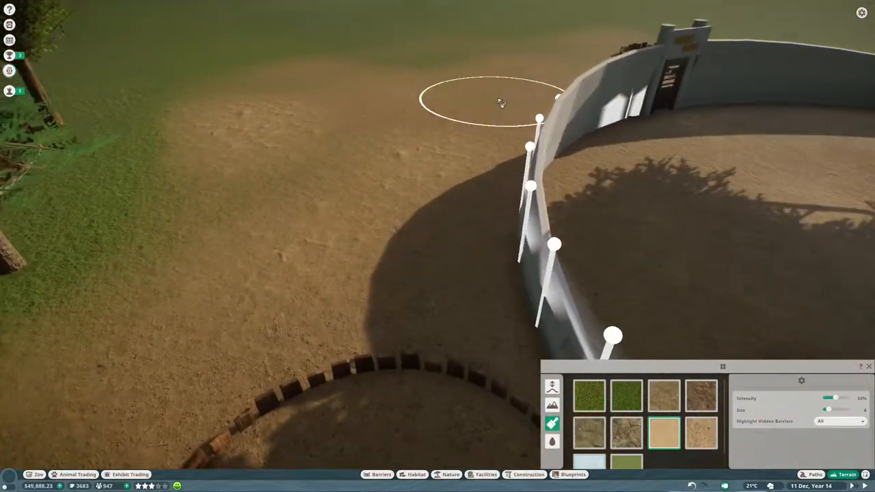
left_click(451, 475)
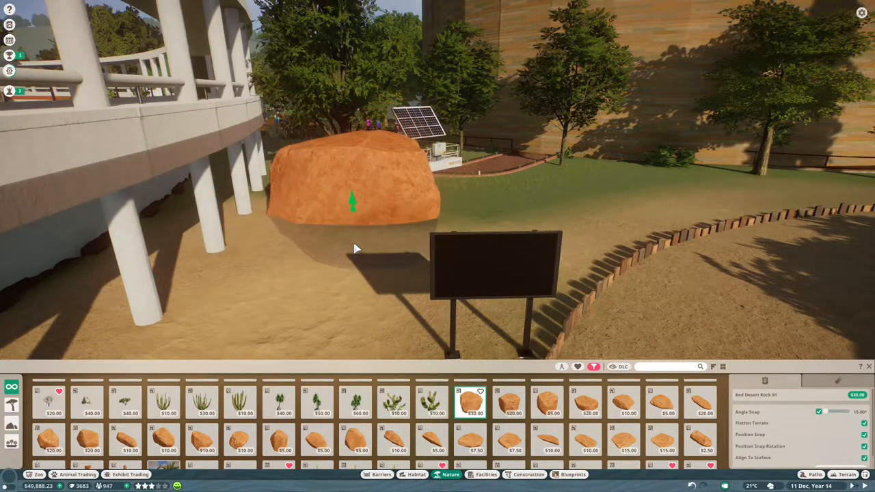
Line up three red desert boulders on the sand behind the sign by the building
left_click(509, 402)
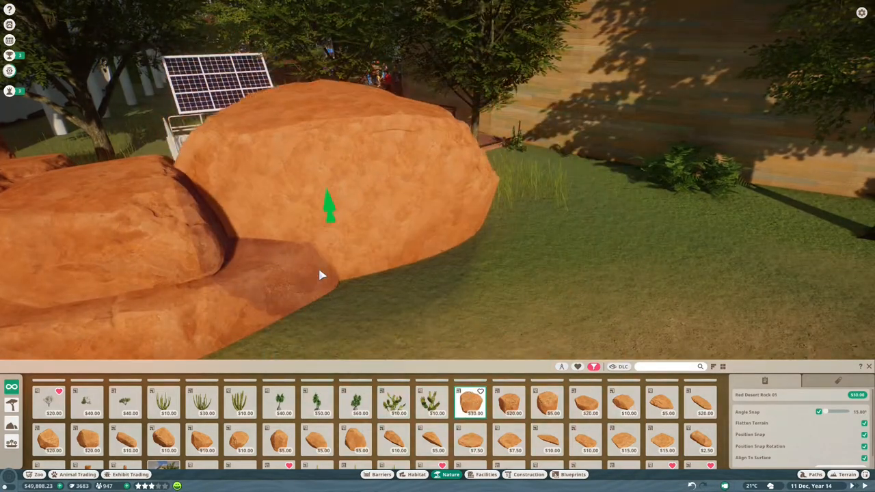
left_click(507, 402)
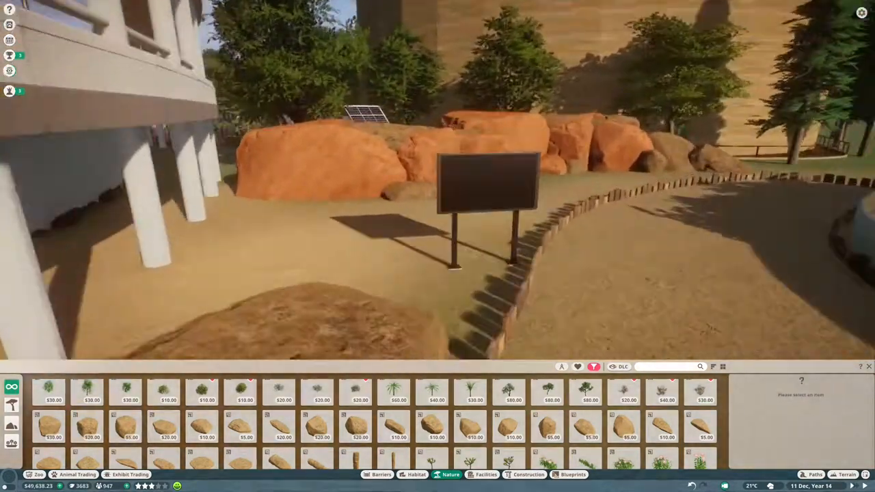
left_click(667, 426)
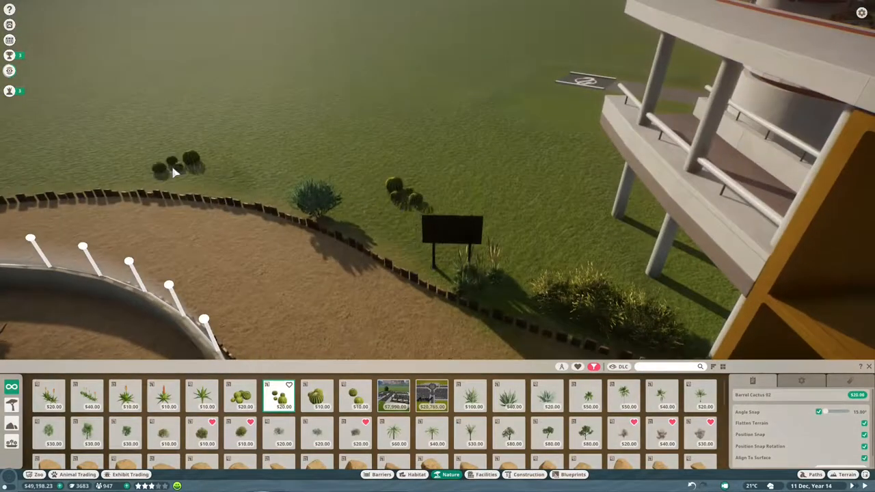
Drop two small round bushes onto the grass beyond the log path edging
left_click(354, 396)
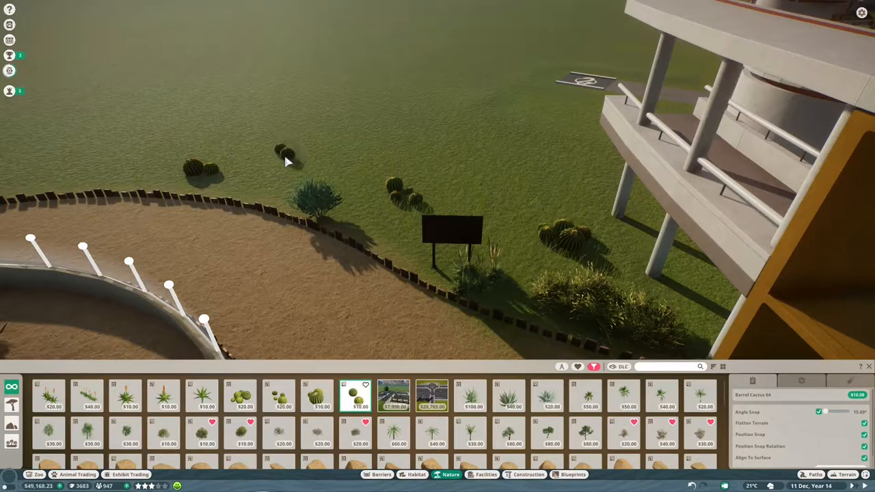
left_click(850, 474)
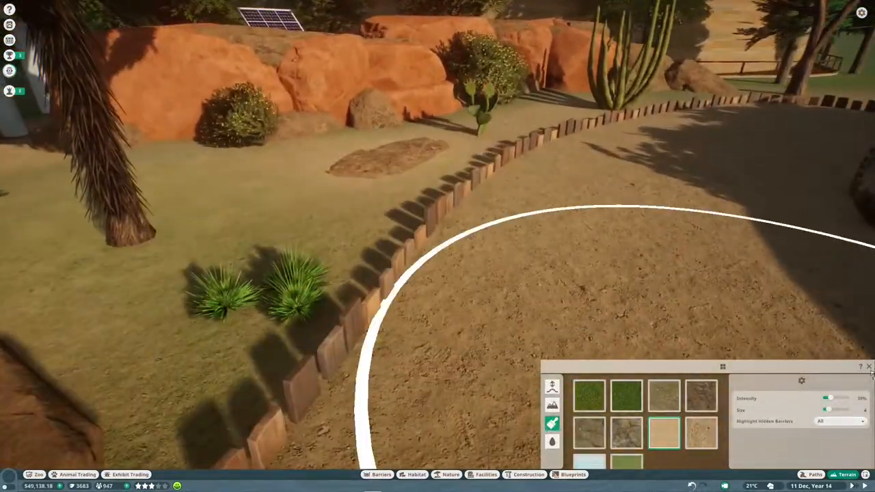
Brush the desert sand texture over the ground next to the log border
left_click(451, 475)
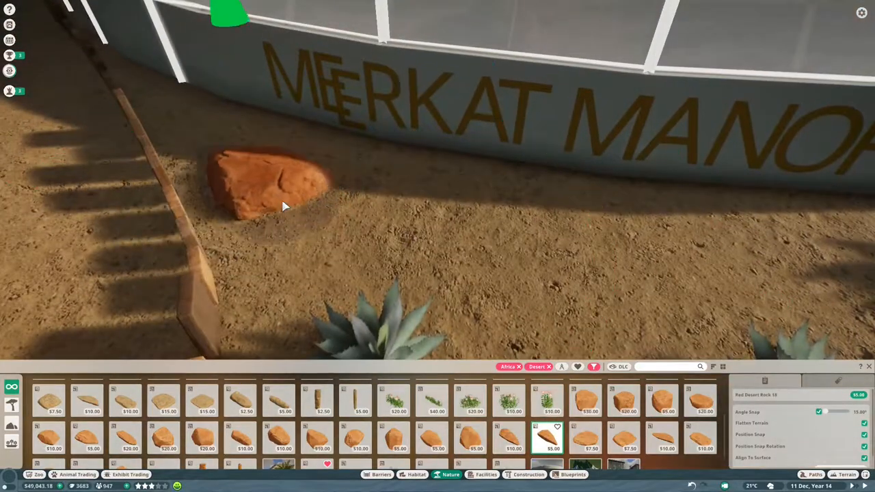
Browse further down the Nature rock items looking for a red desert rock
scroll("down", 3)
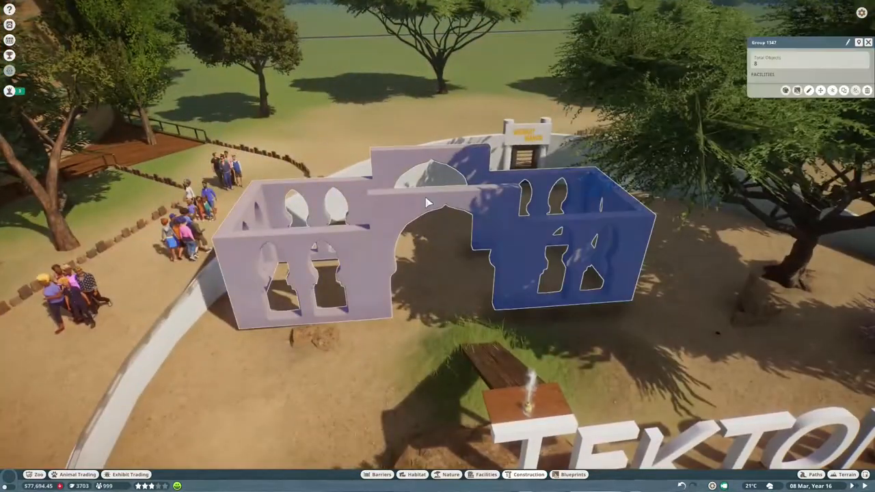
Enter Edit Group on the plaster wall group so its pieces can be changed
left_click(847, 42)
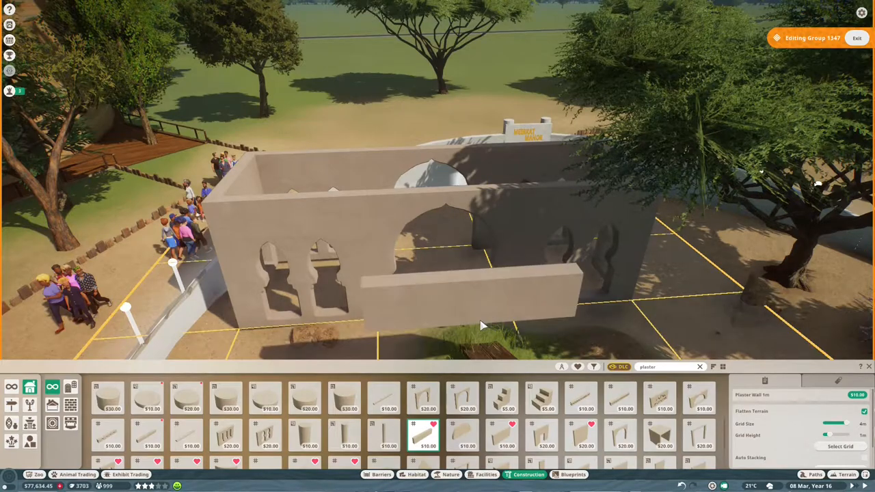